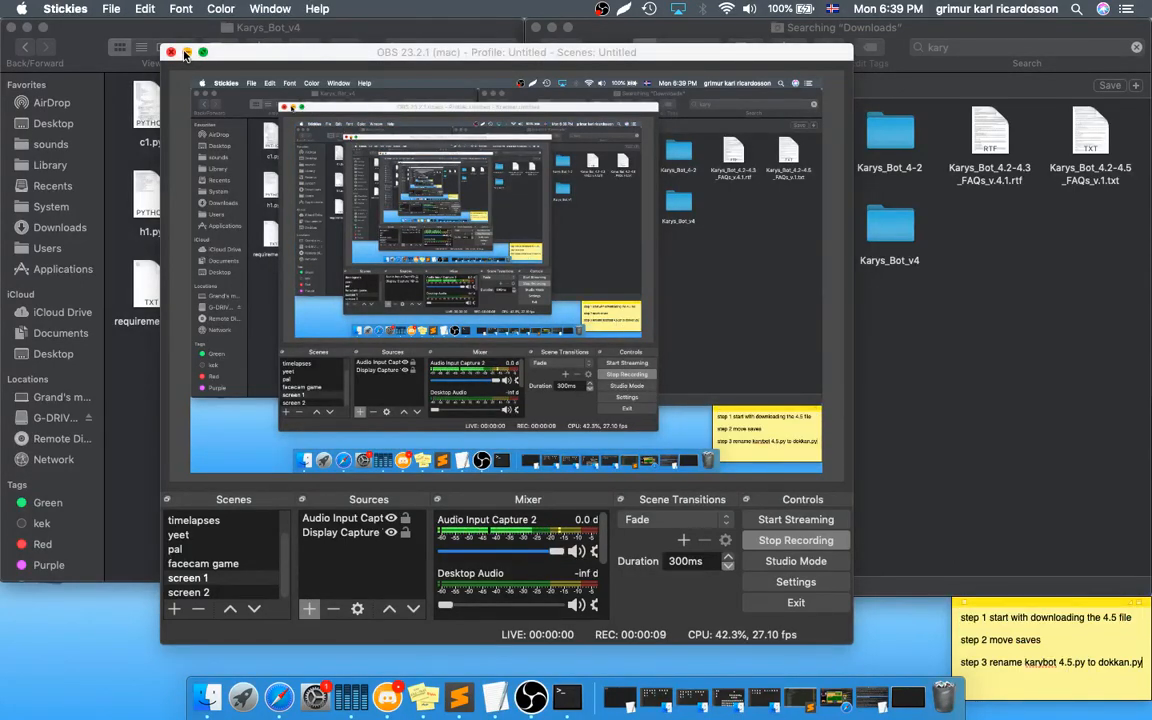
- Bring Finder forward and select the Karys_Bot_4-2 folder among the 'kary' search results in Downloads
{"action": "left_click", "coordinate": [172, 52]}
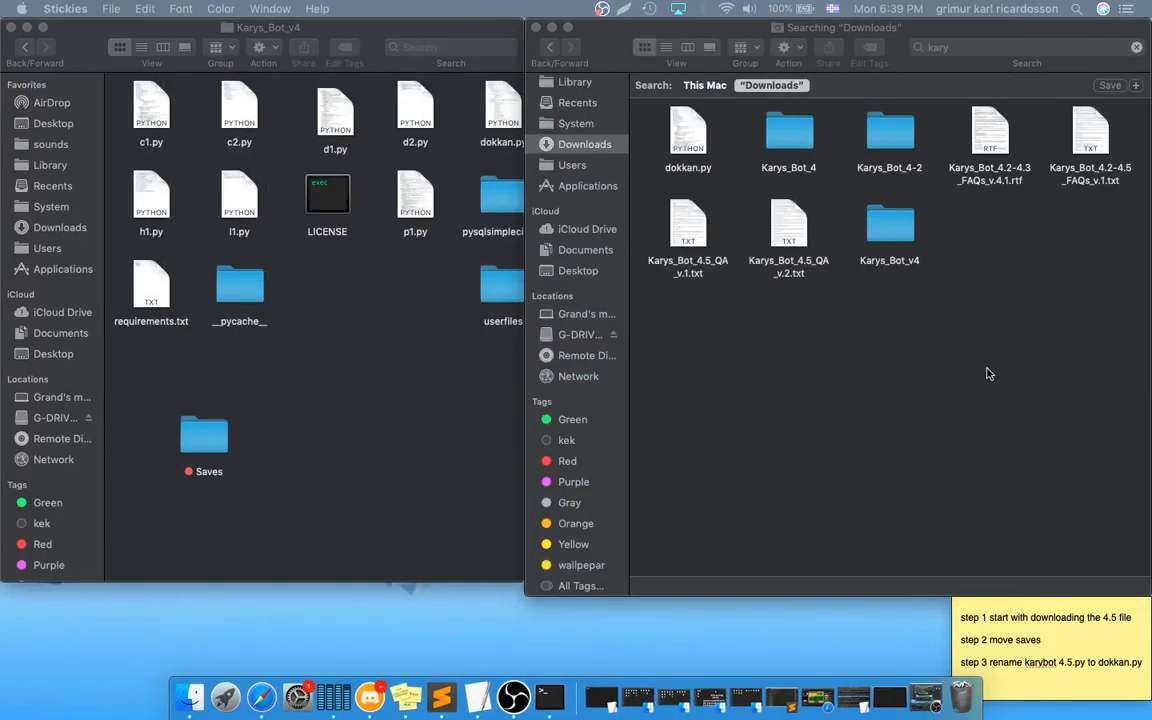
{"action": "left_click", "coordinate": [480, 696]}
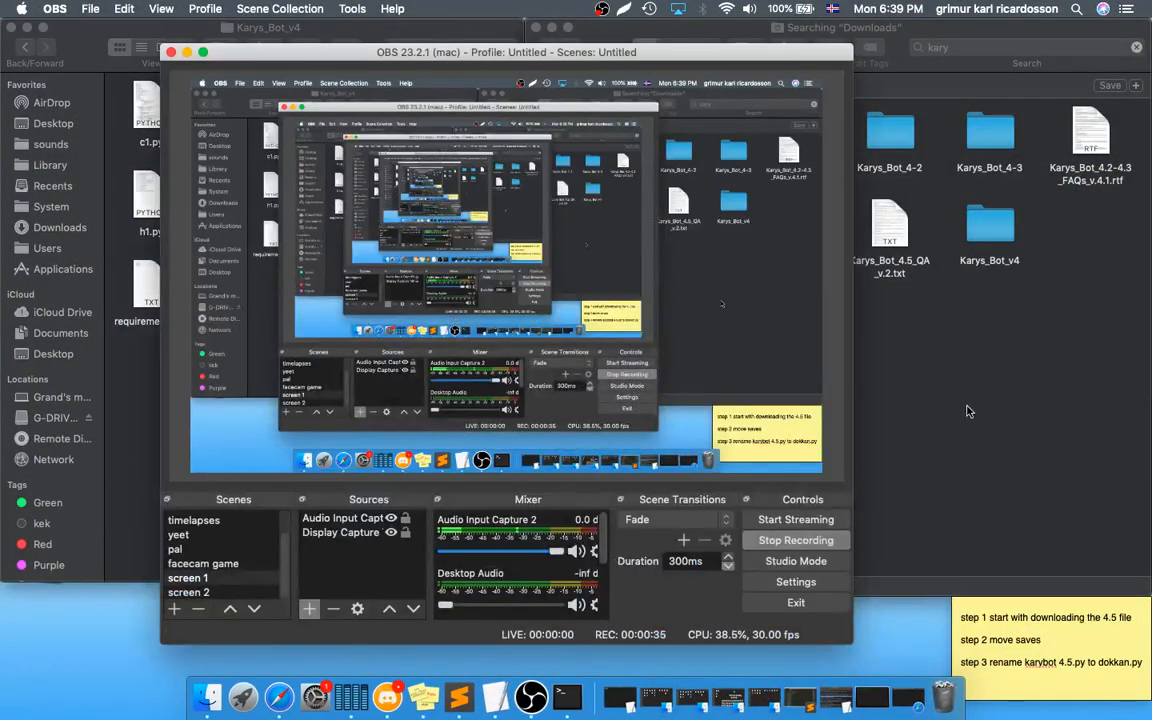
{"action": "left_click_drag", "start_coordinate": [506, 52], "coordinate": [476, 12]}
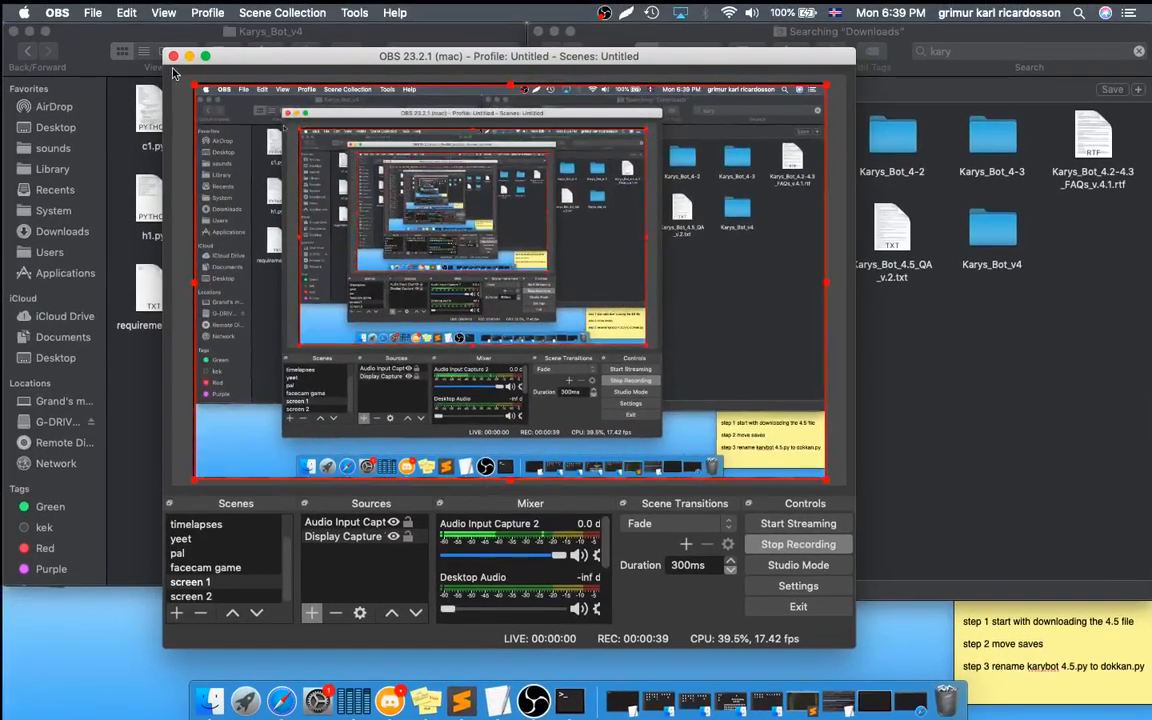
{"action": "left_click", "coordinate": [172, 56]}
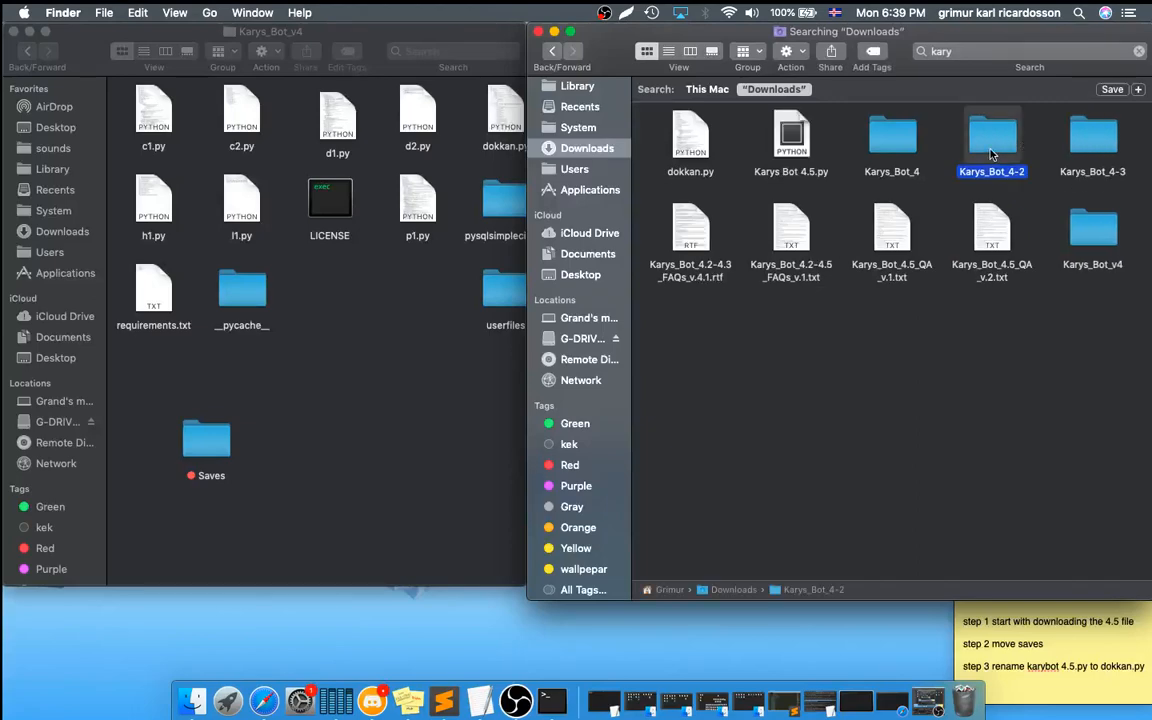
- Enter the Karys_Bot_4-3 folder and rename Karys Bot 4.5.py via its context menu
{"action": "left_click", "coordinate": [1092, 140]}
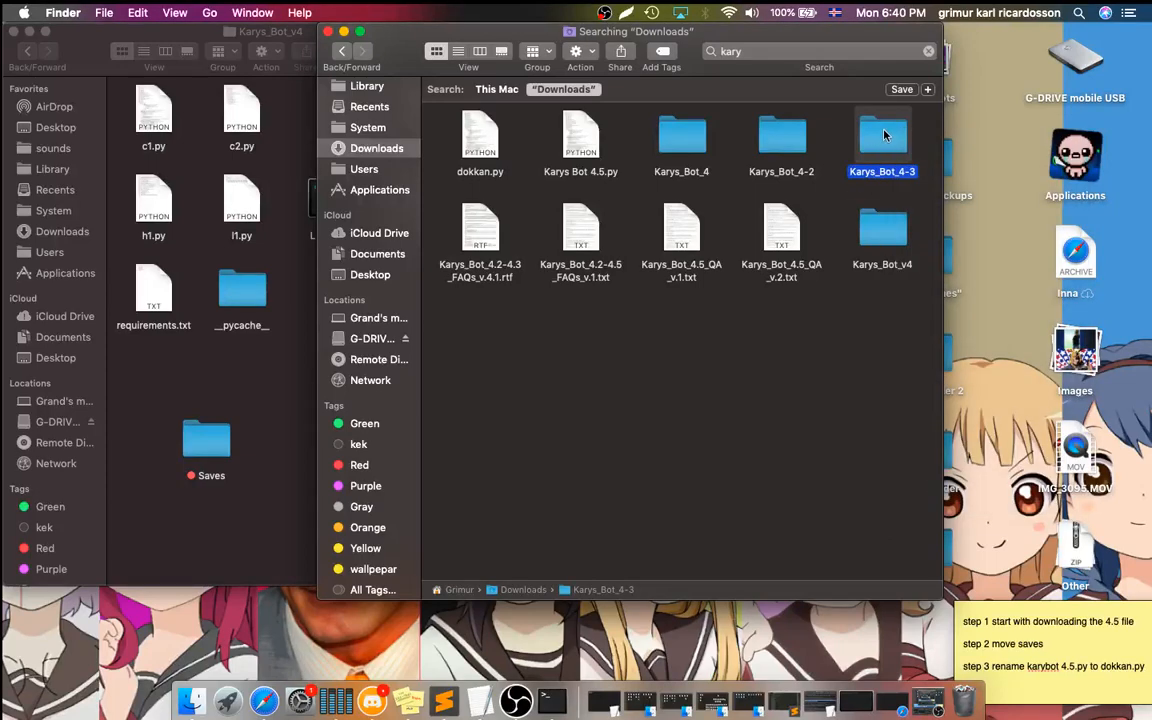
{"action": "double_click", "coordinate": [882, 136]}
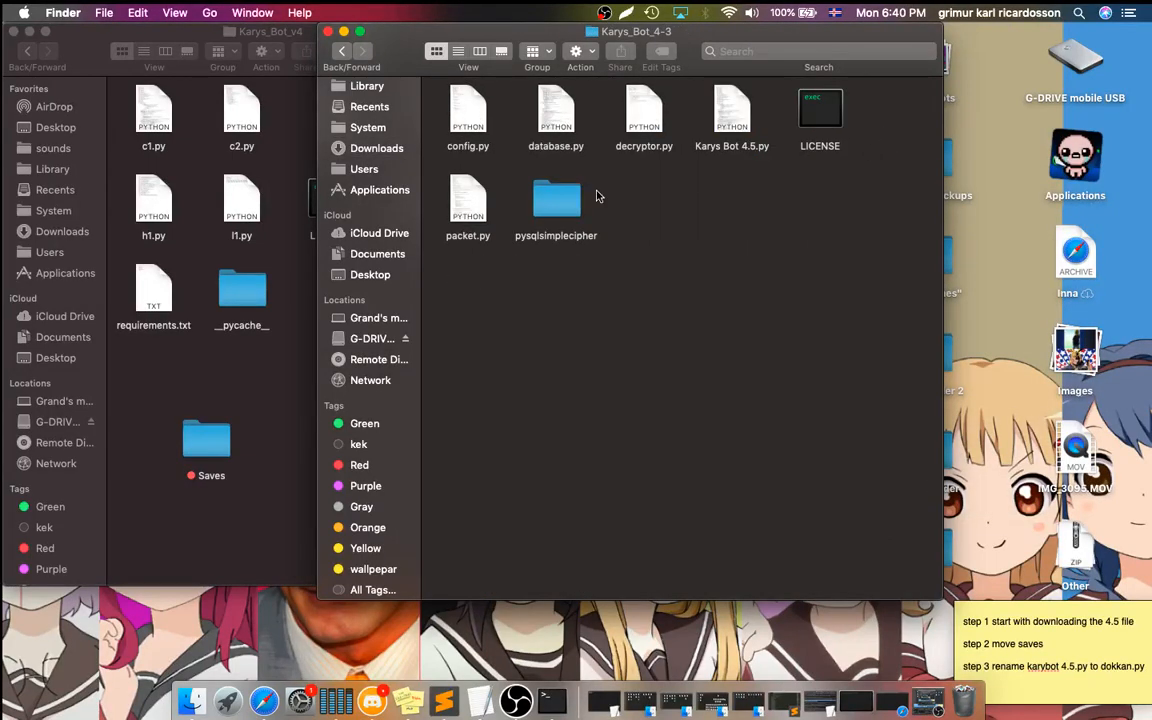
{"action": "mouse_move", "coordinate": [552, 700]}
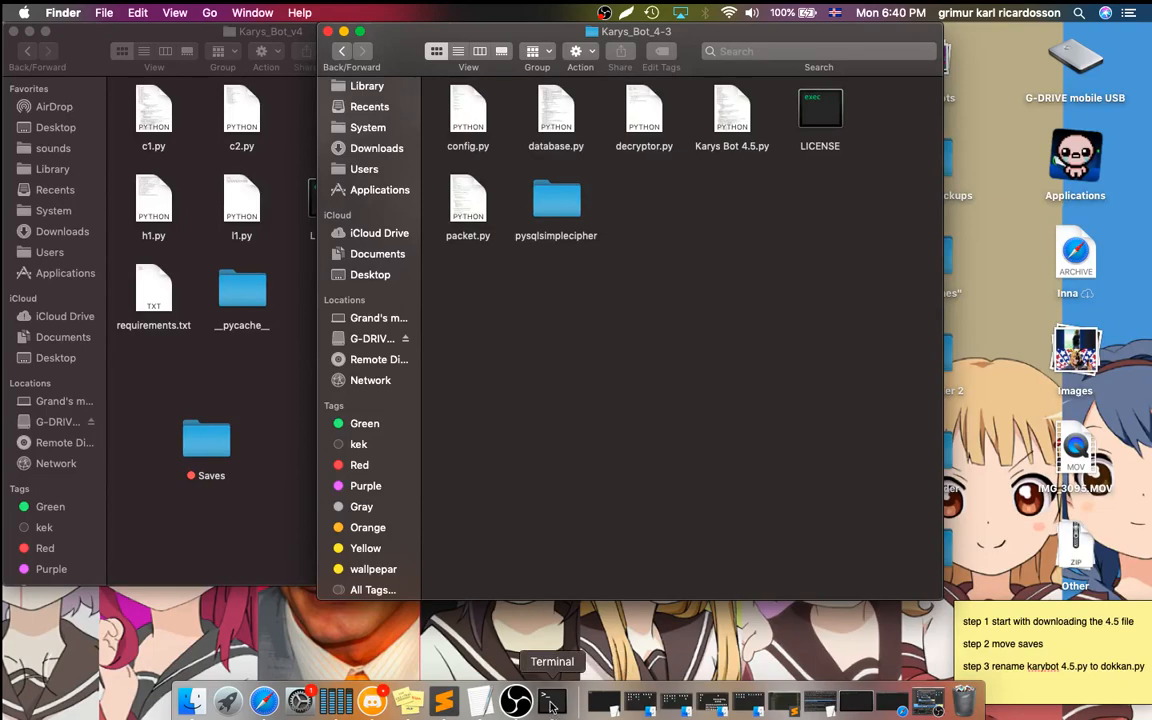
{"action": "mouse_move", "coordinate": [676, 110]}
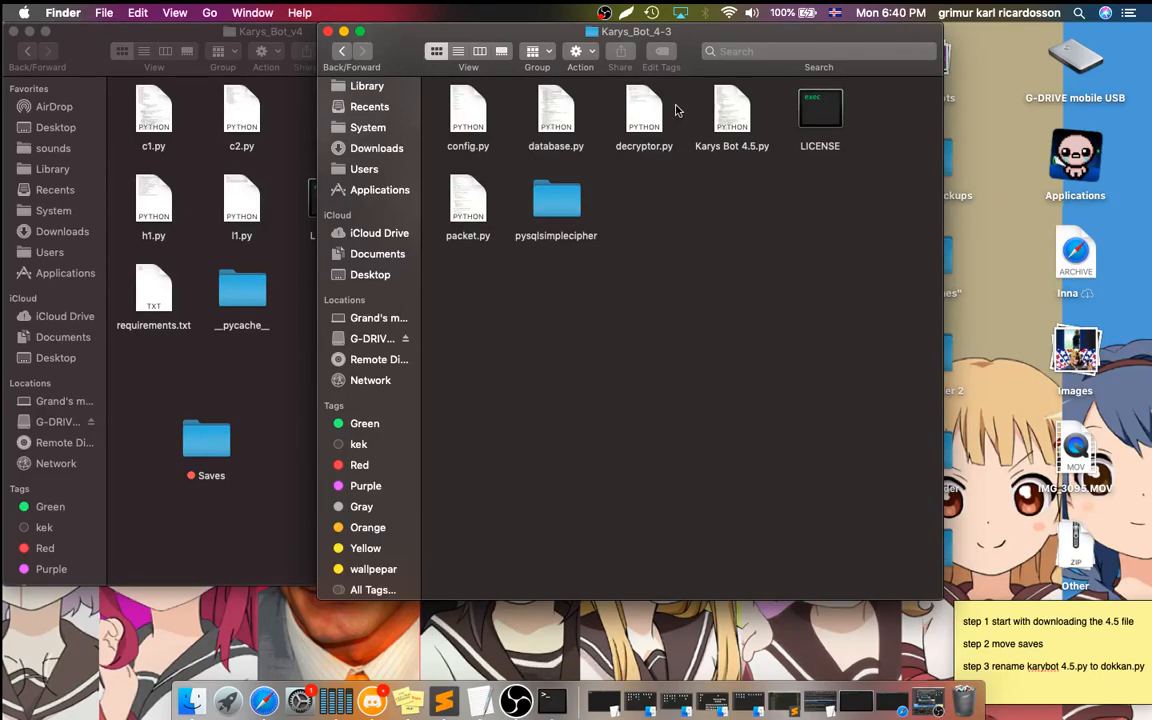
{"action": "right_click", "coordinate": [732, 118]}
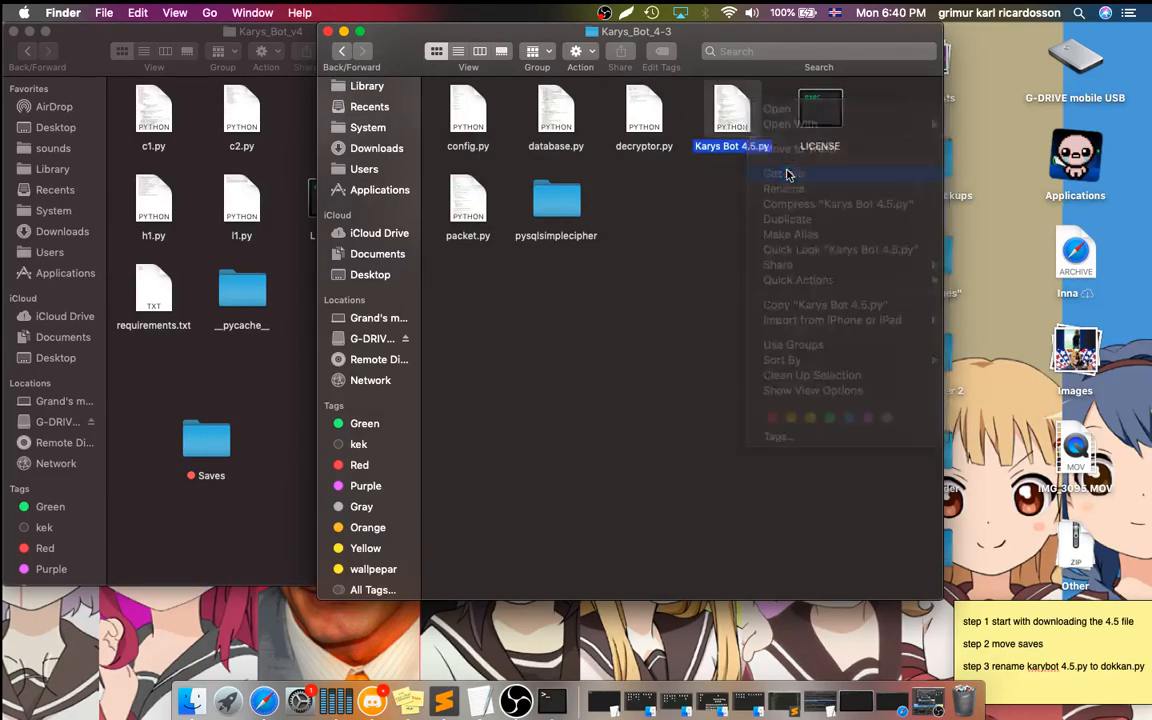
{"action": "left_click", "coordinate": [784, 172]}
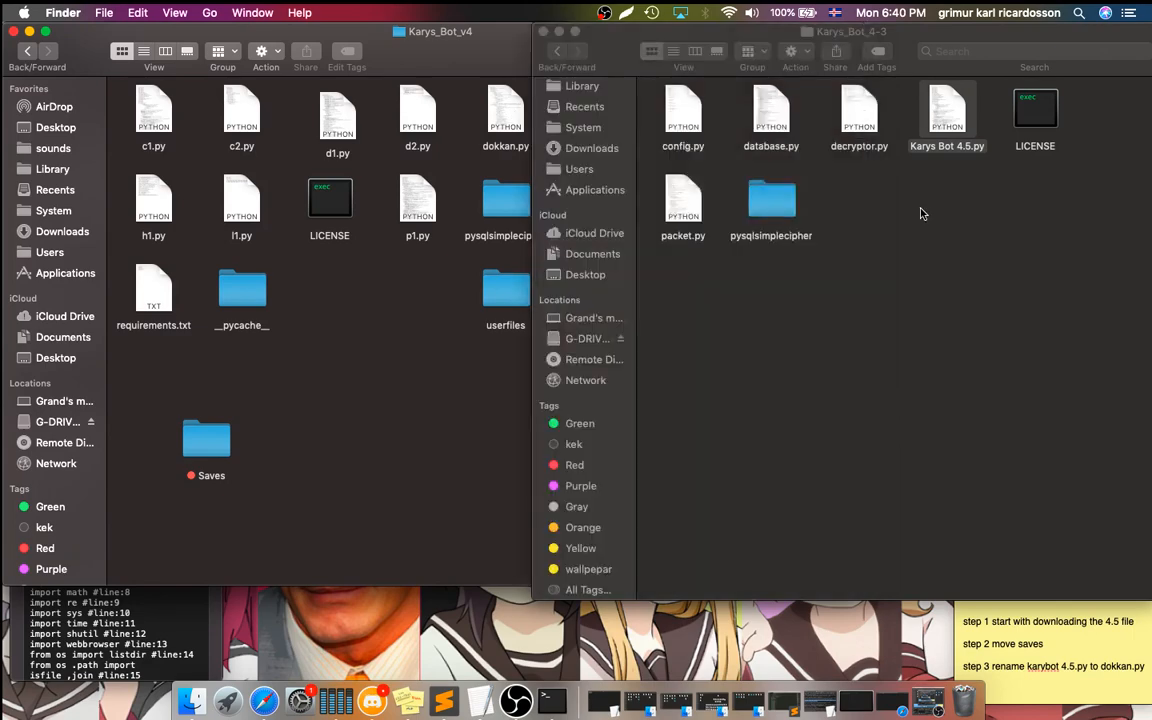
{"action": "left_click", "coordinate": [946, 110]}
{"action": "type", "text": "cd karys"}
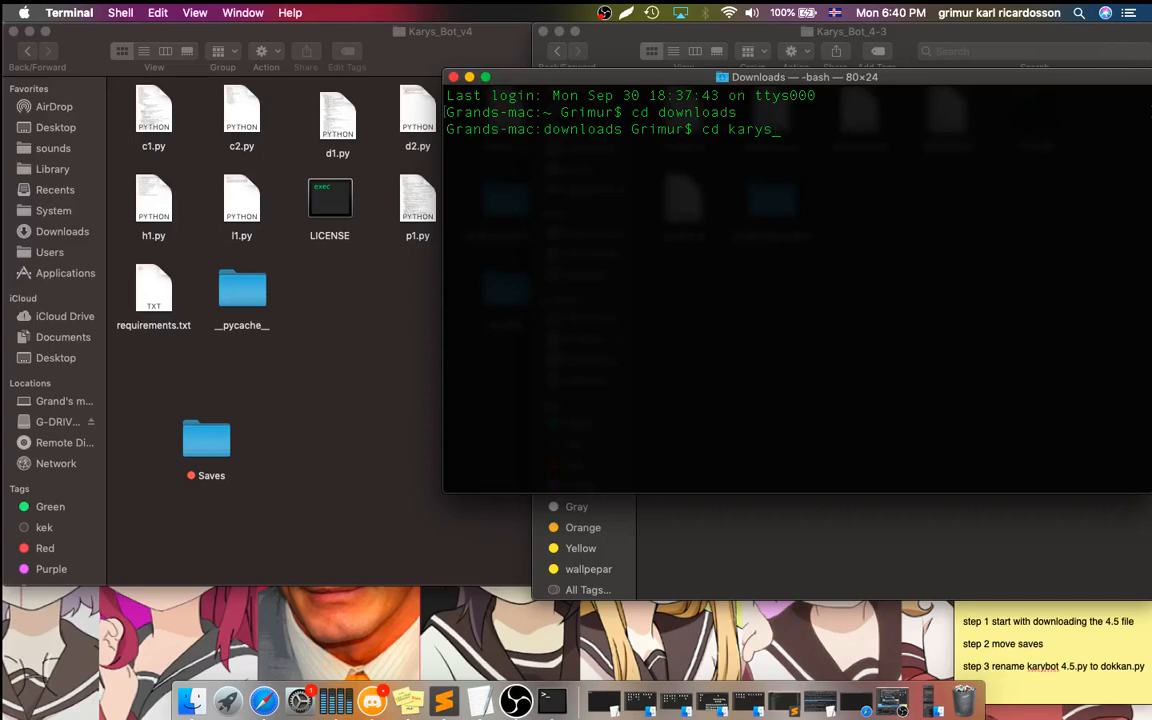
- Change into karys_bot_4-3 and run python3 dokkan.py, which waits for a login captcha
{"action": "type", "text": "_bot"}
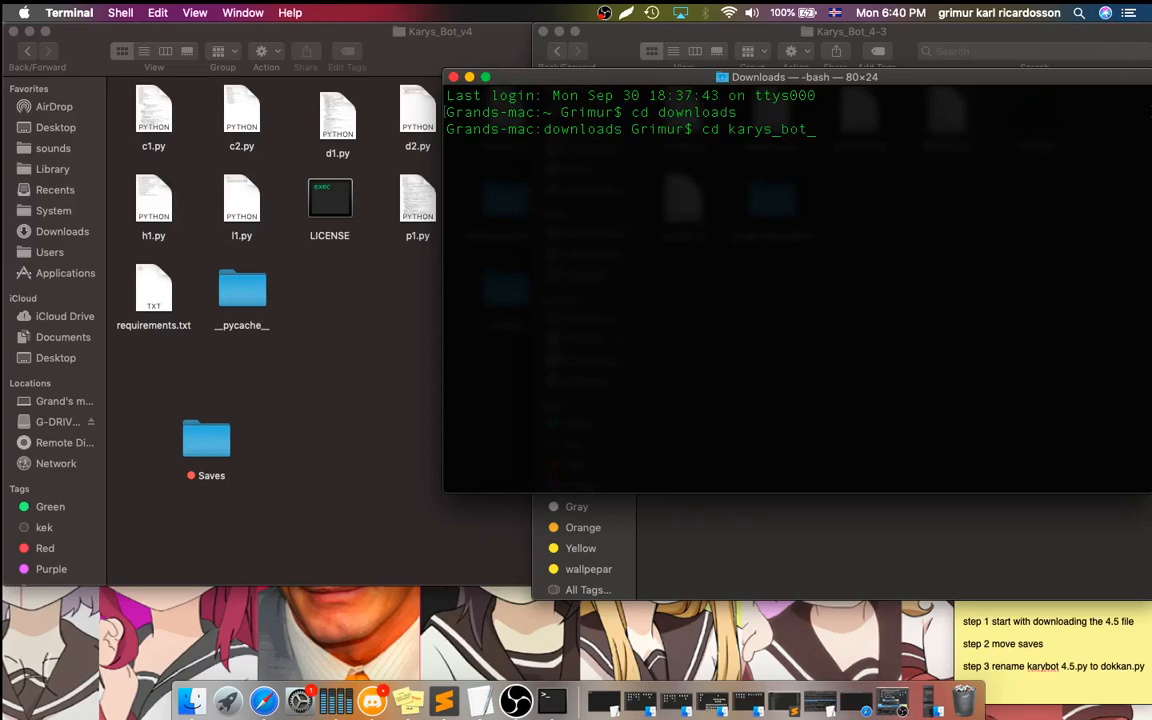
{"action": "type", "text": "4-3"}
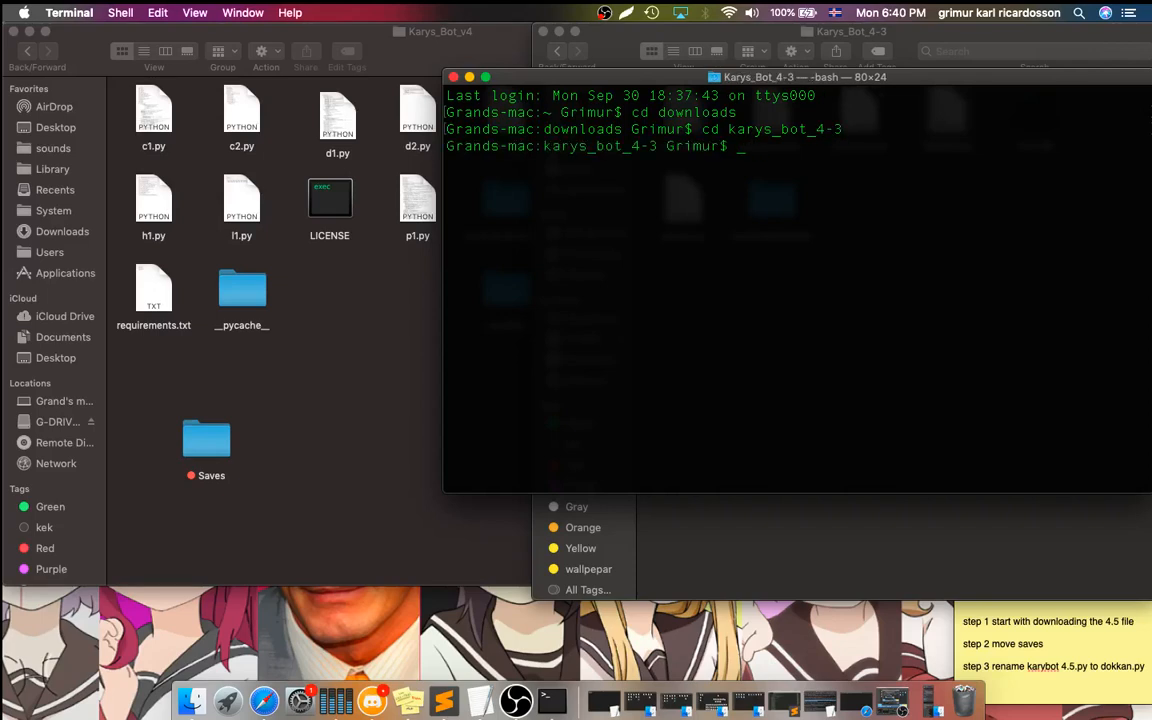
{"action": "type", "text": "python3 dokkan.py"}
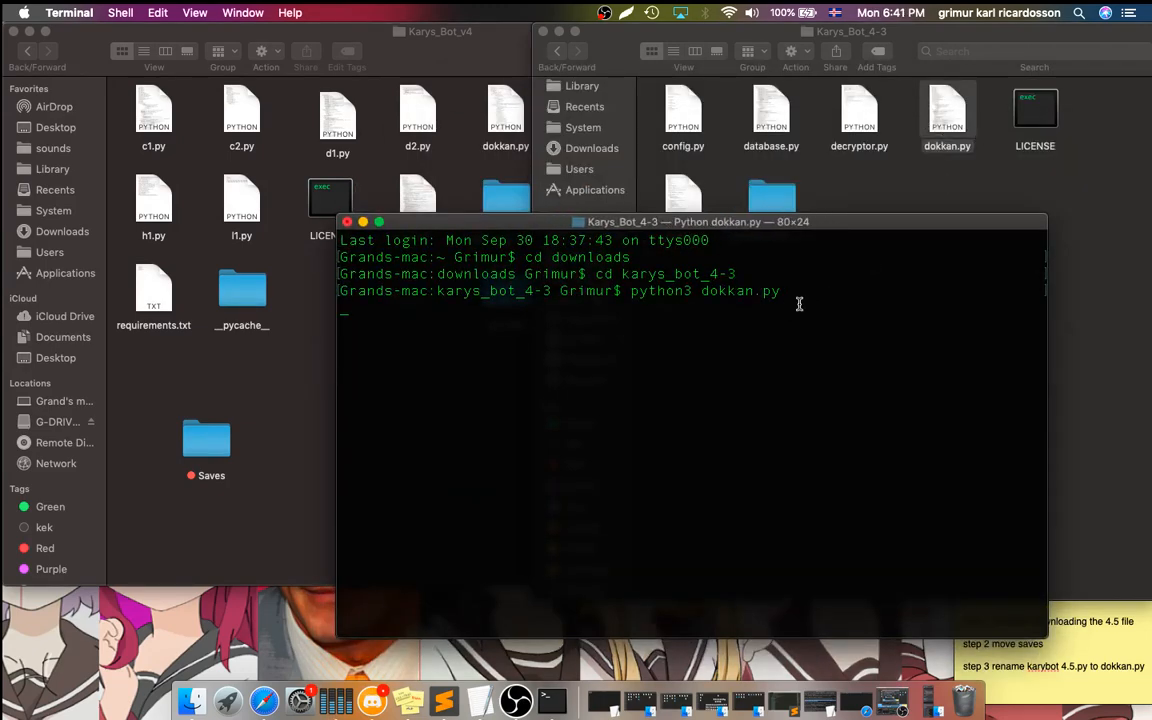
{"action": "key", "text": "Return"}
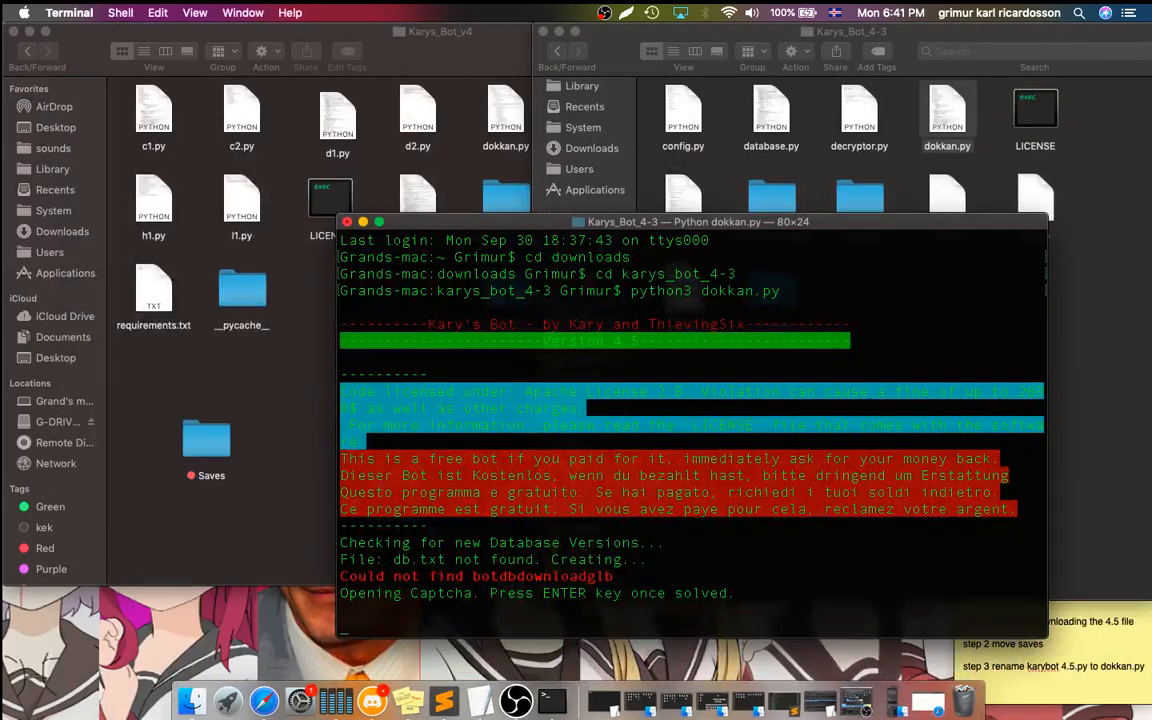
{"action": "key", "text": "enter"}
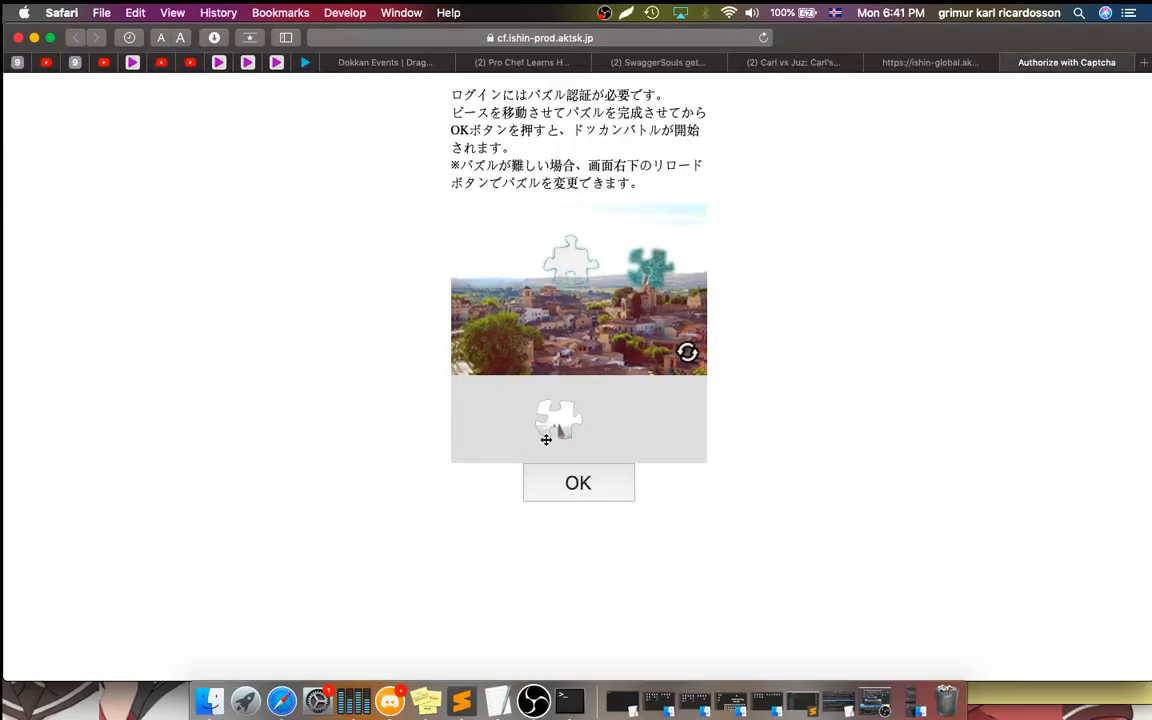
- Drag the jigsaw piece into the gap of the town picture to solve the login captcha
{"action": "left_click_drag", "start_coordinate": [558, 420], "coordinate": [650, 270]}
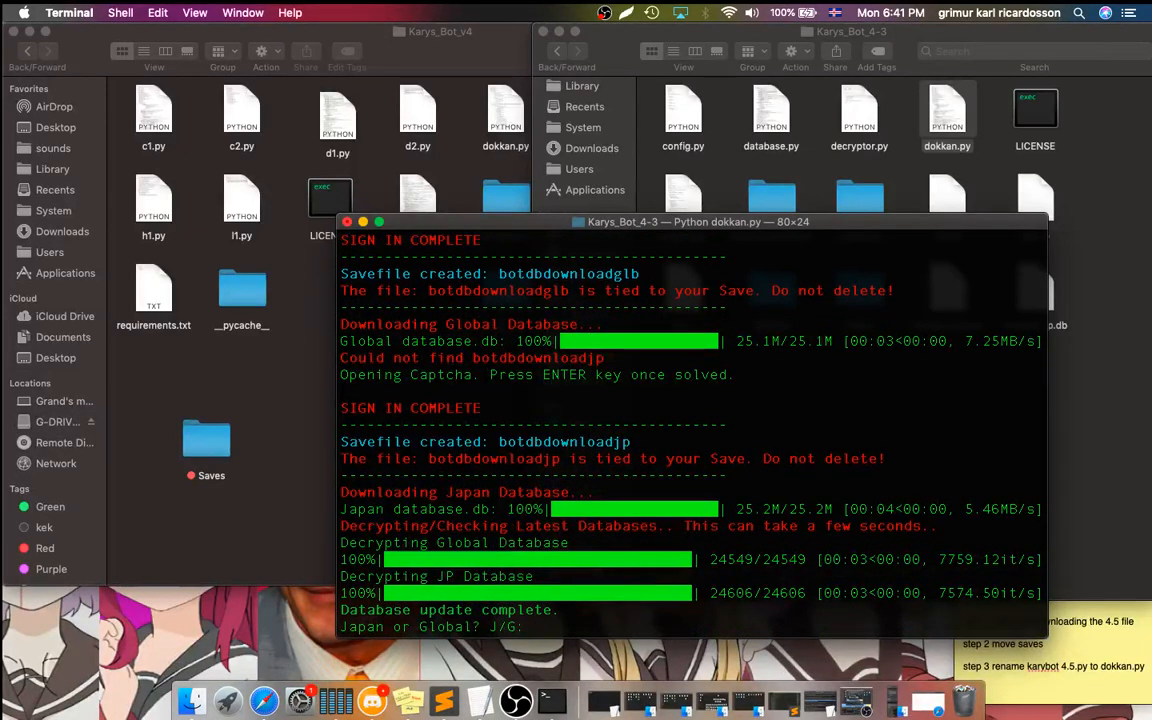
- Stop the bot with Ctrl+C and replace the Saves folder in Karys_Bot_4-3 with the old one from Karys_Bot_v4
{"action": "key", "text": "ctrl+c"}
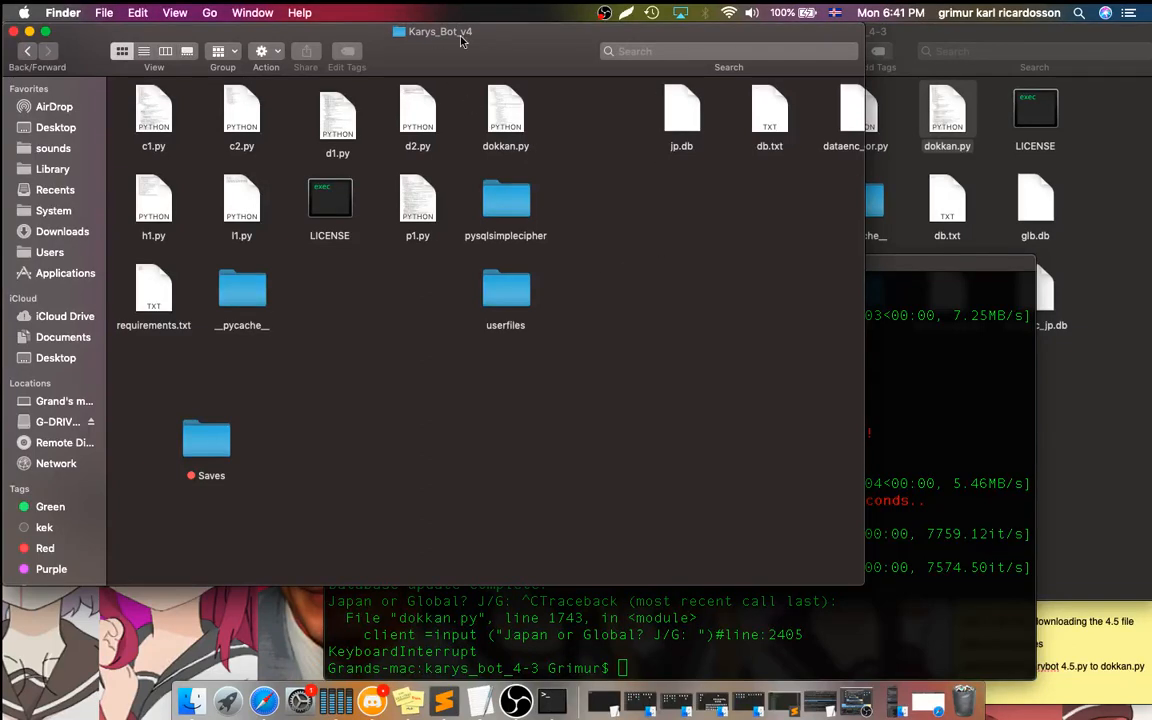
{"action": "mouse_move", "coordinate": [444, 38]}
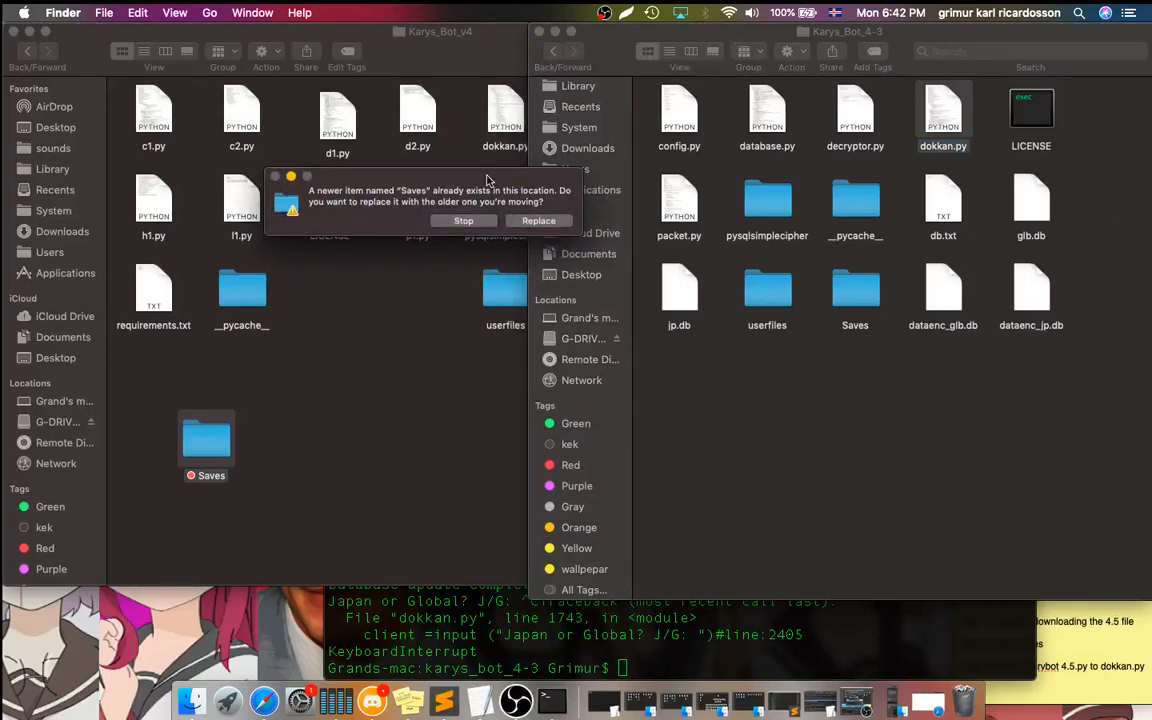
{"action": "left_click", "coordinate": [538, 220]}
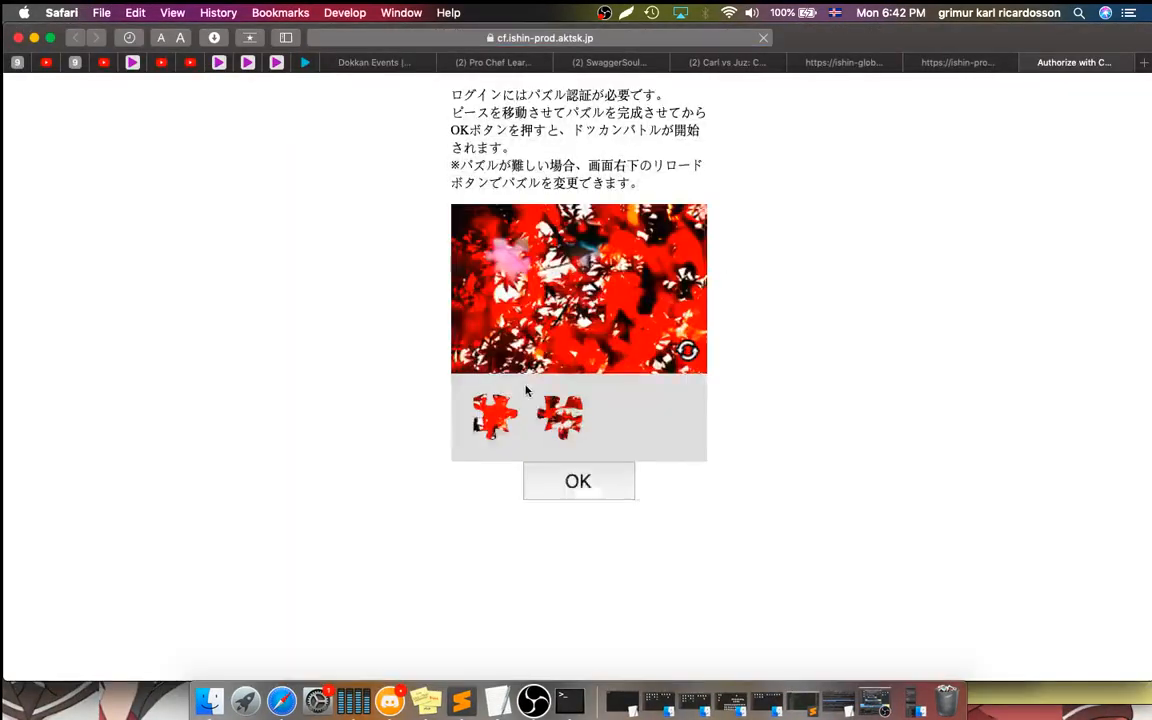
- Fit the puzzle piece into the red-leaf picture and submit the captcha with OK
{"action": "left_click_drag", "start_coordinate": [496, 414], "coordinate": [518, 262]}
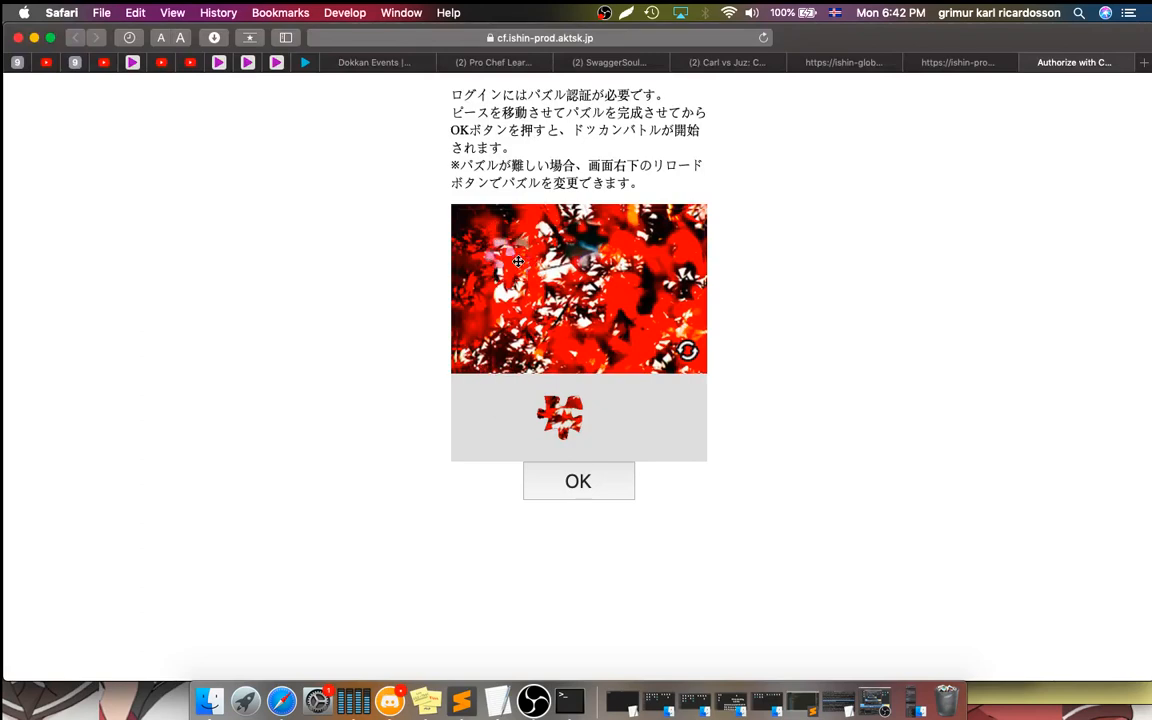
{"action": "left_click_drag", "start_coordinate": [518, 262], "coordinate": [632, 356]}
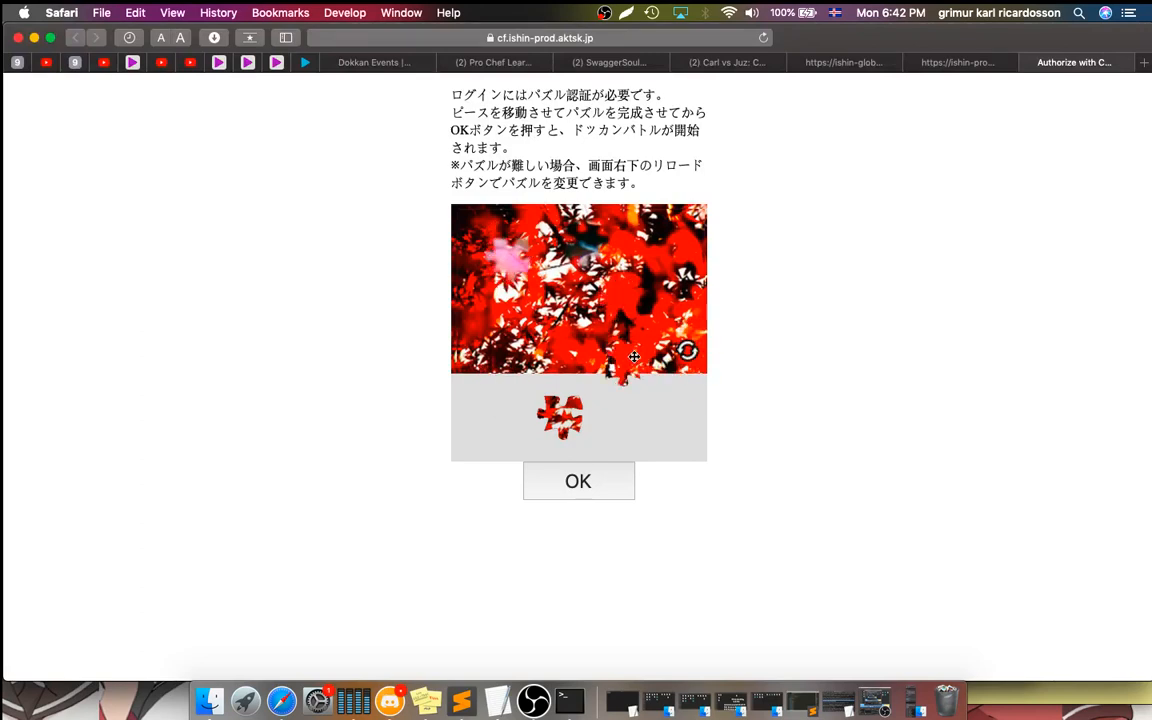
{"action": "left_click_drag", "start_coordinate": [560, 414], "coordinate": [510, 262]}
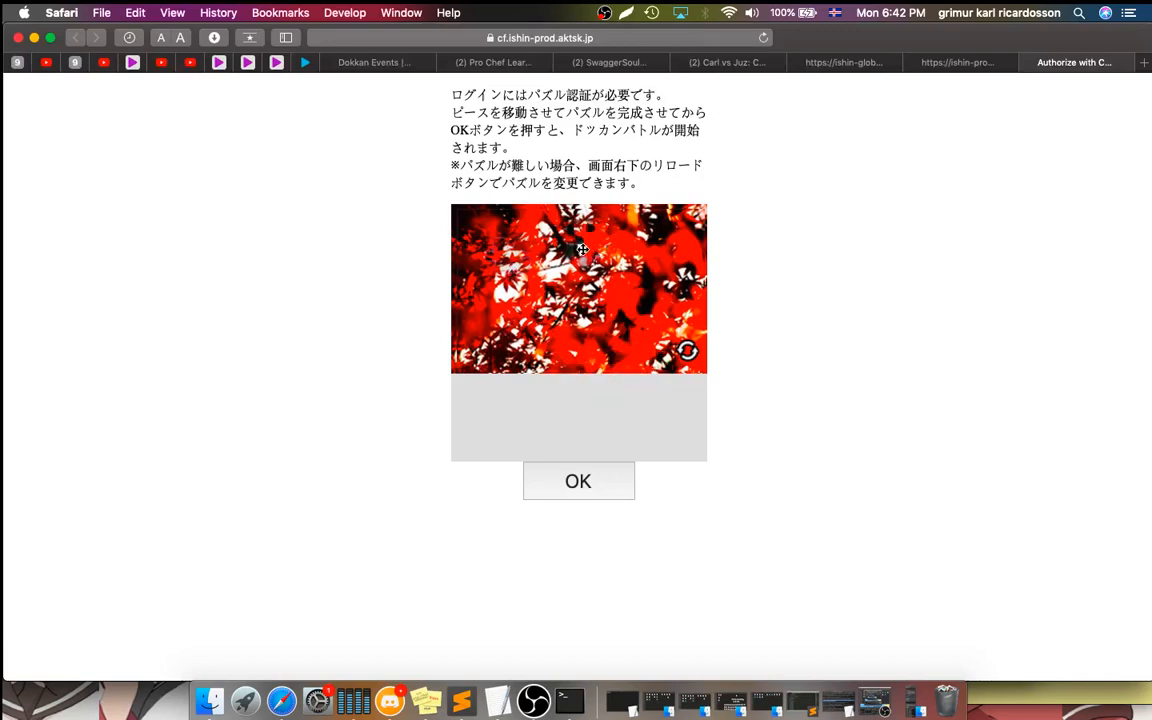
{"action": "left_click", "coordinate": [578, 480]}
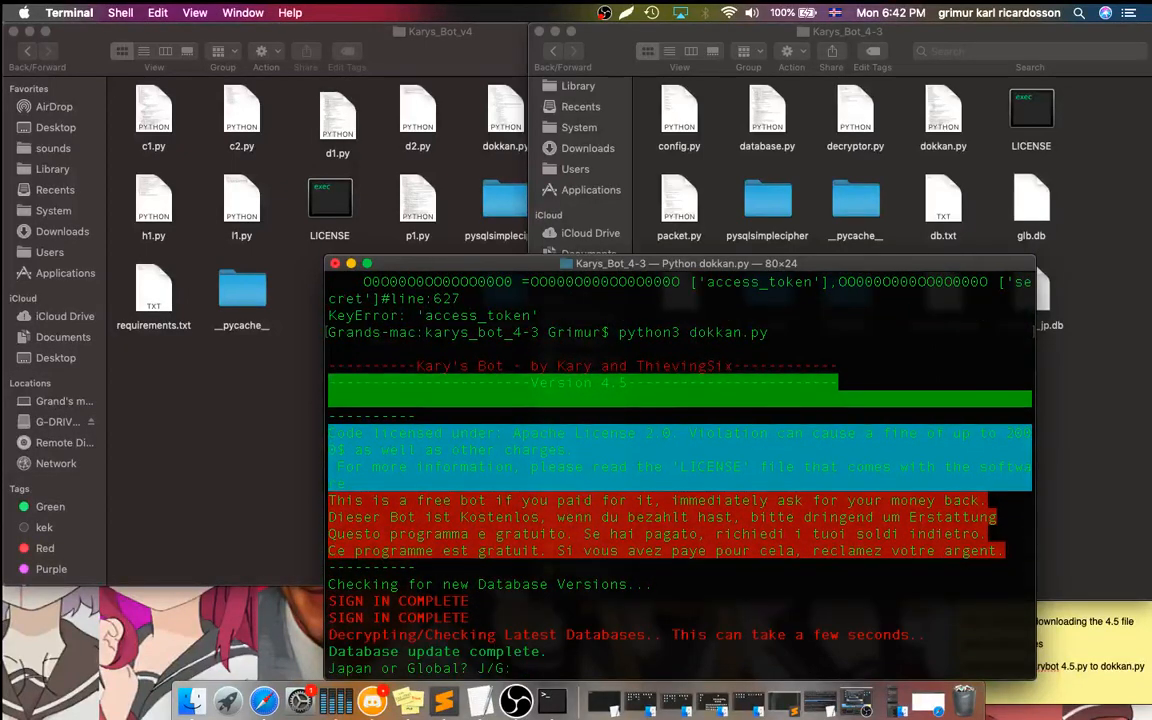
- Answer g for Global and i for iOS so the bot lists savefiles like grandbot21jp and discord10
{"action": "type", "text": "g"}
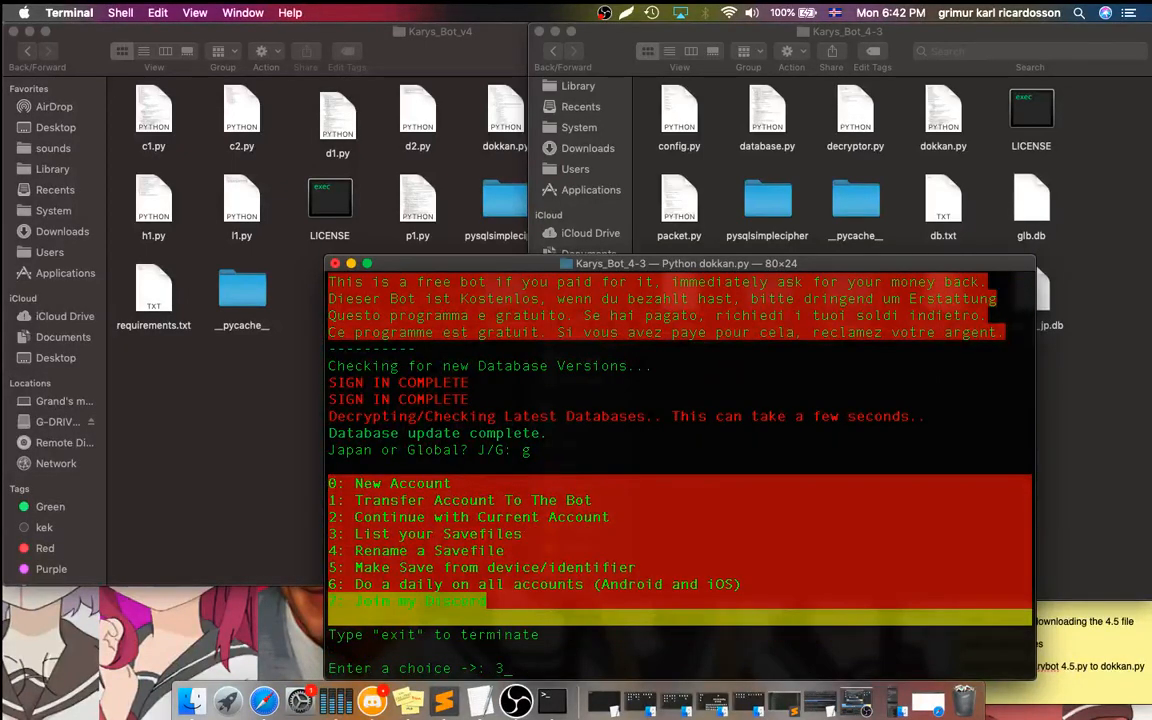
{"action": "type", "text": "input: i"}
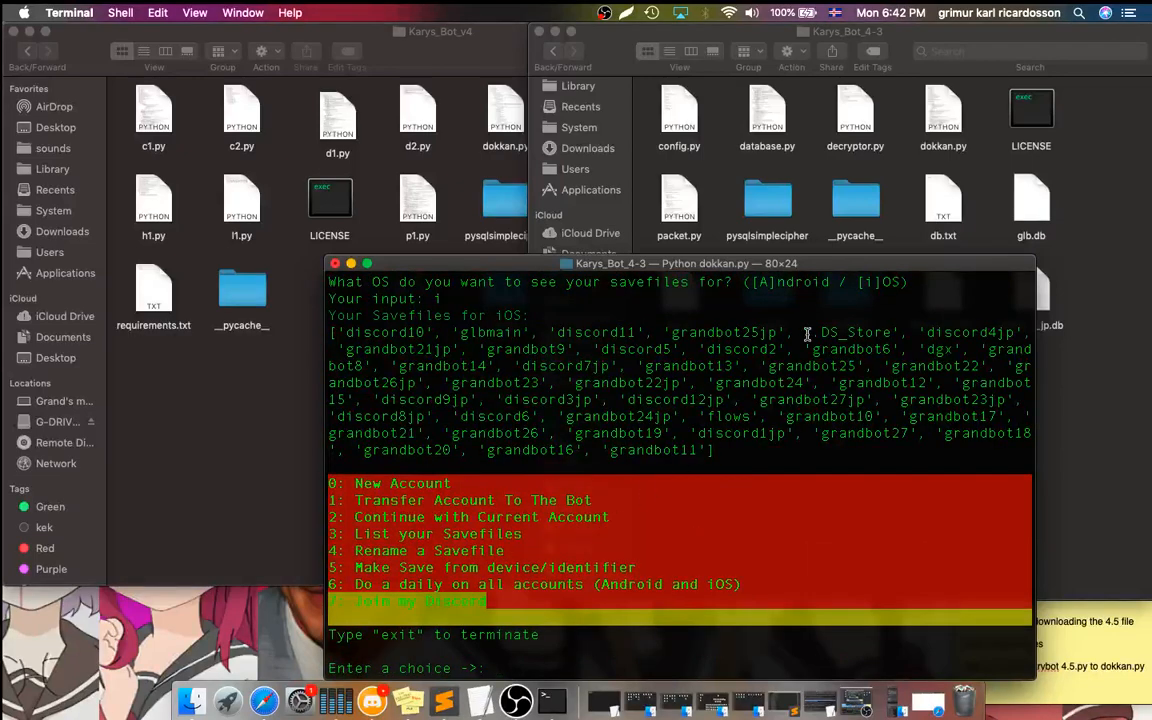